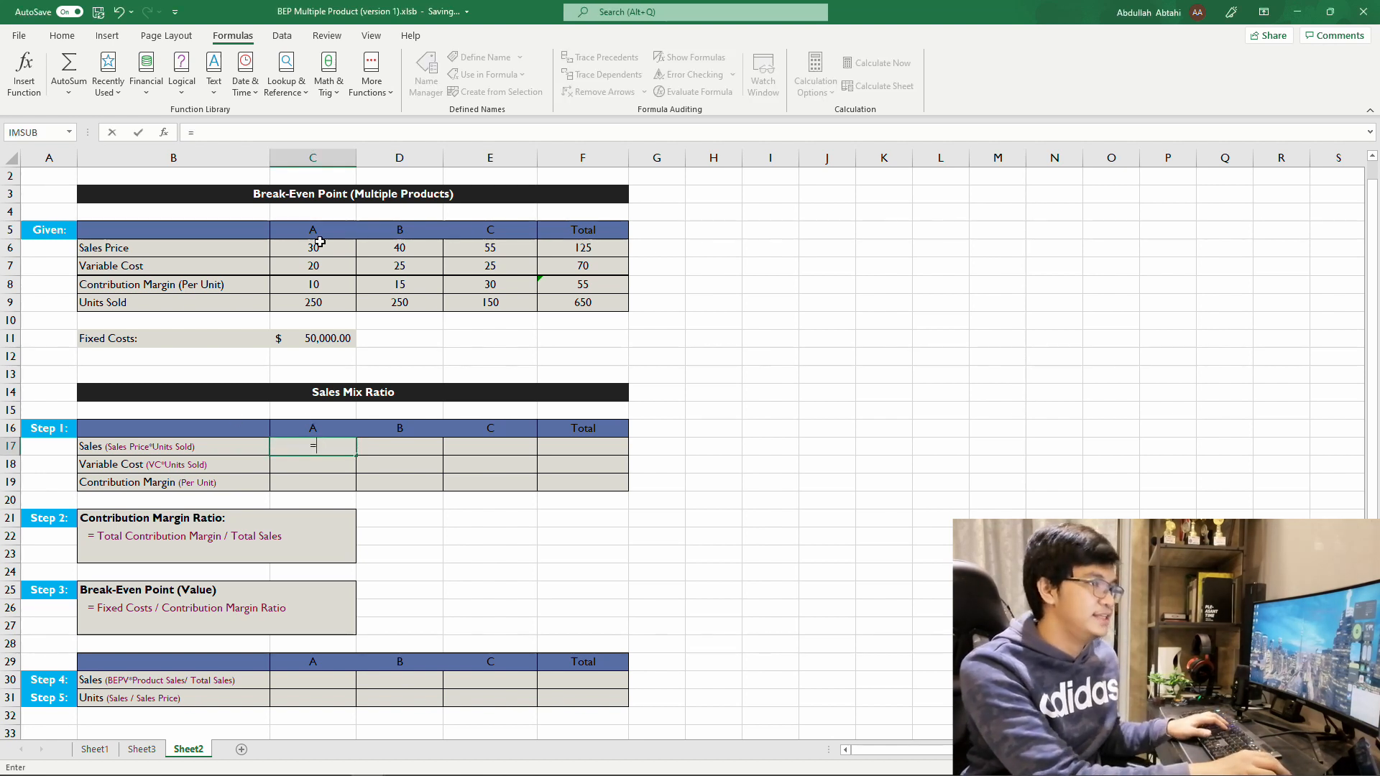
- Enter Step 1 formulas for product A's sales, variable cost and contribution margin
type("C6*C9")
key("Enter")
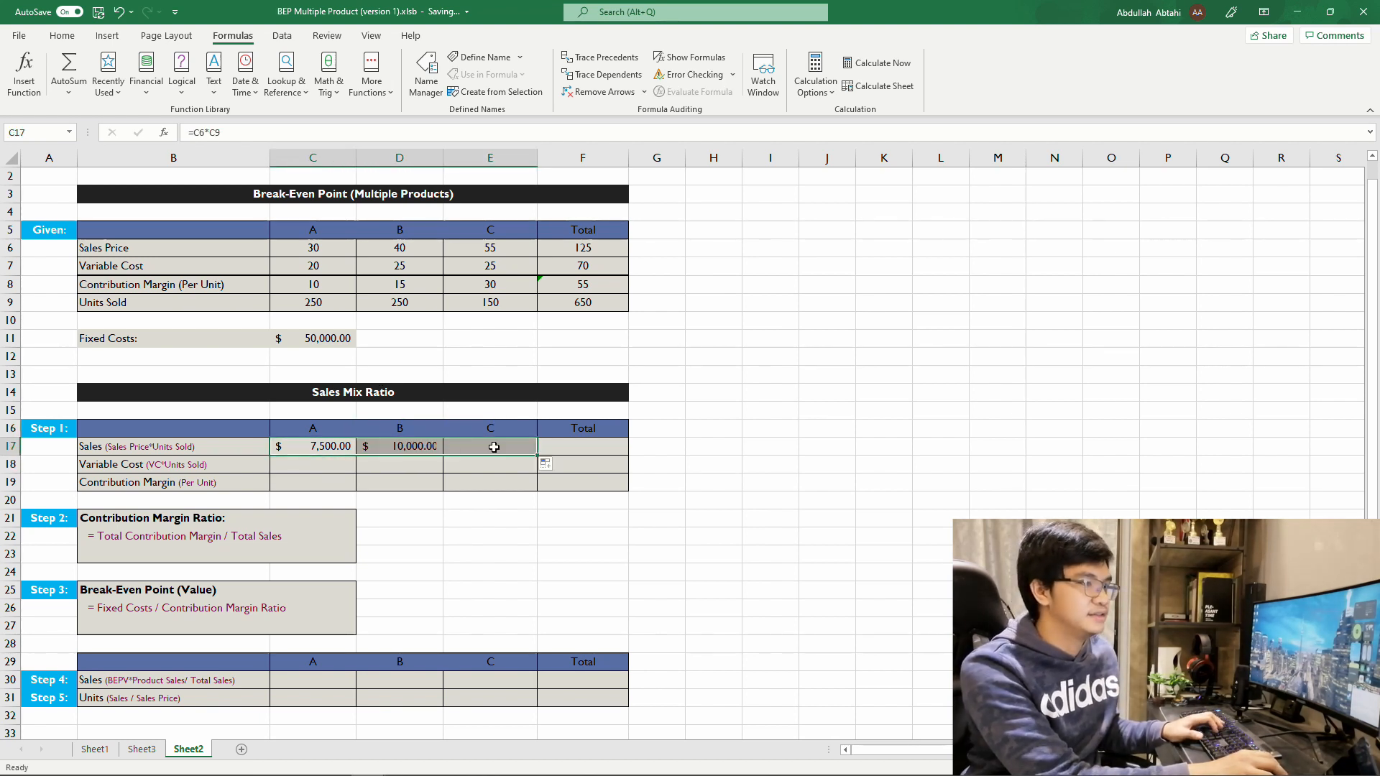
left_click(312, 465)
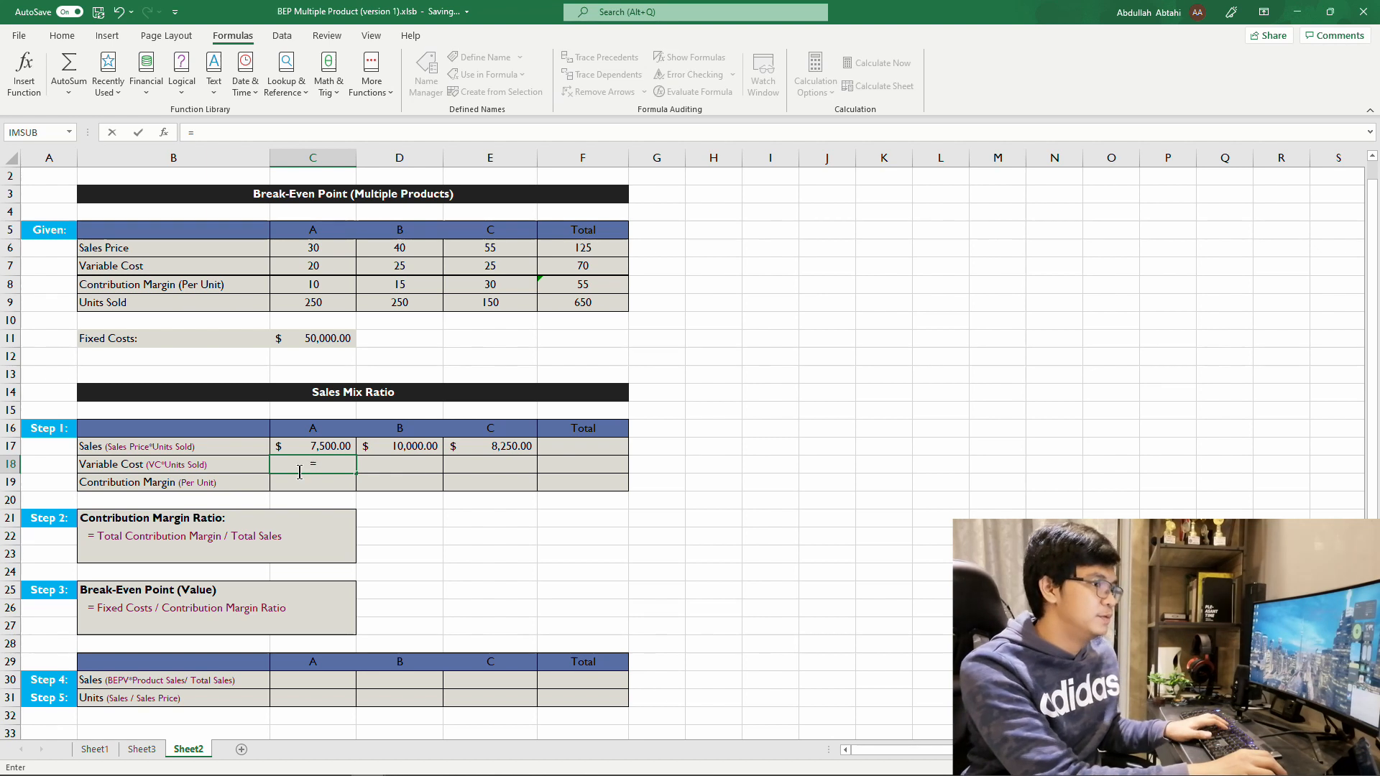
left_click(312, 266)
type("=")
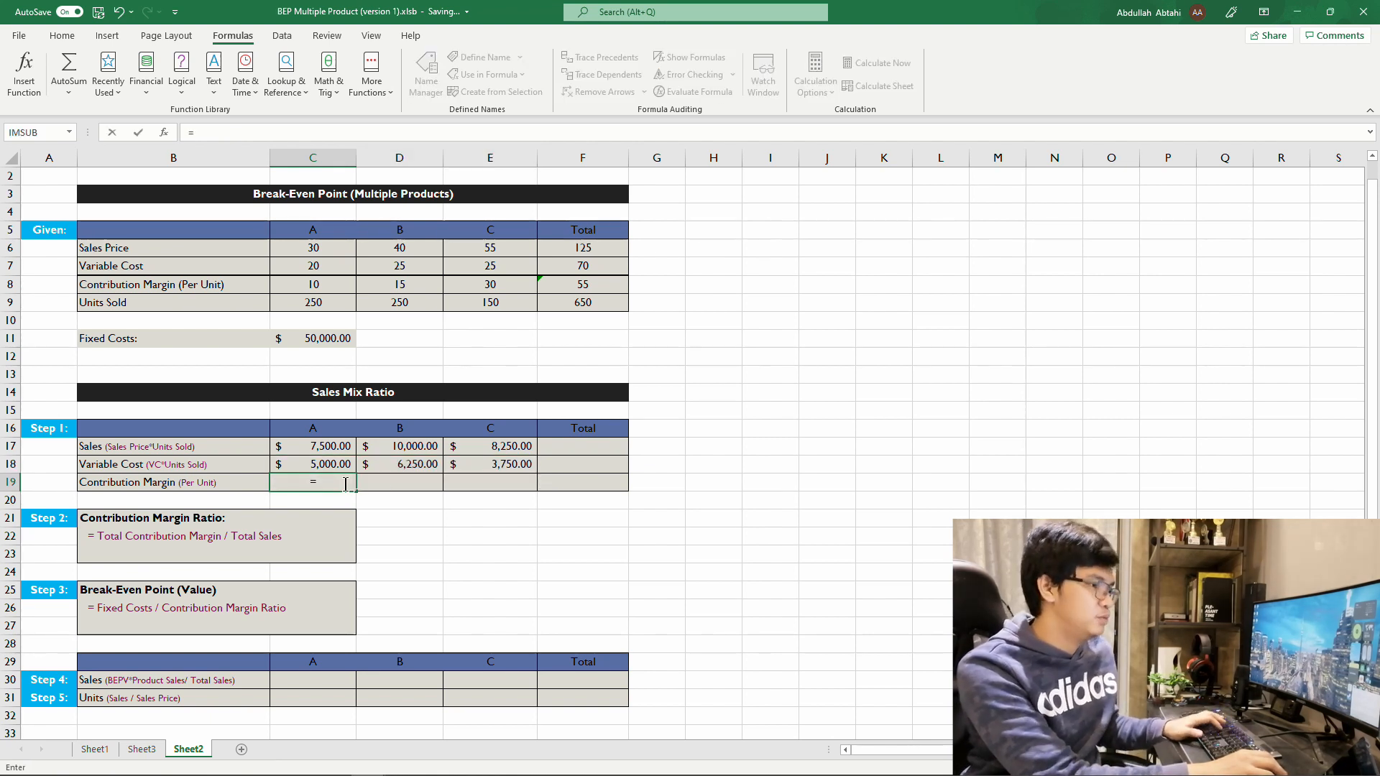
left_click(312, 284)
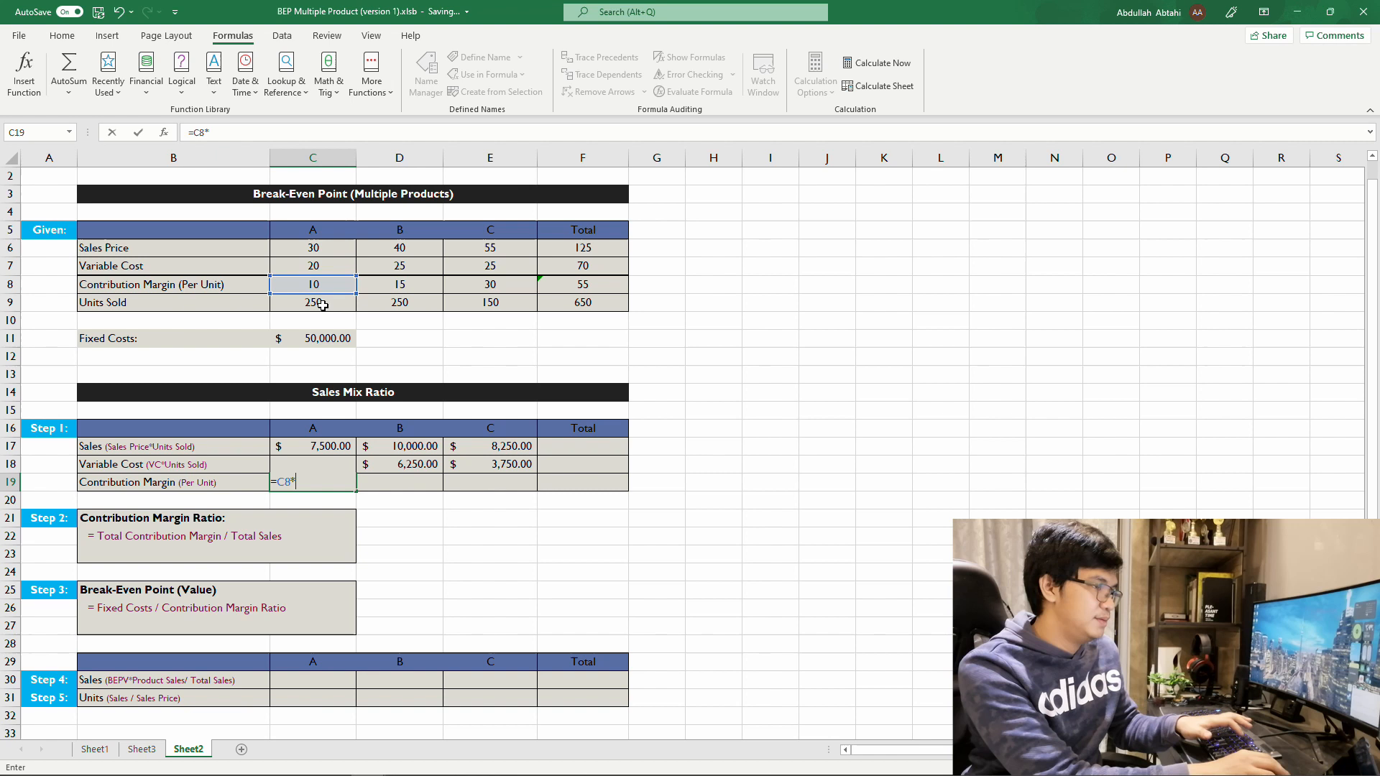
key("Enter")
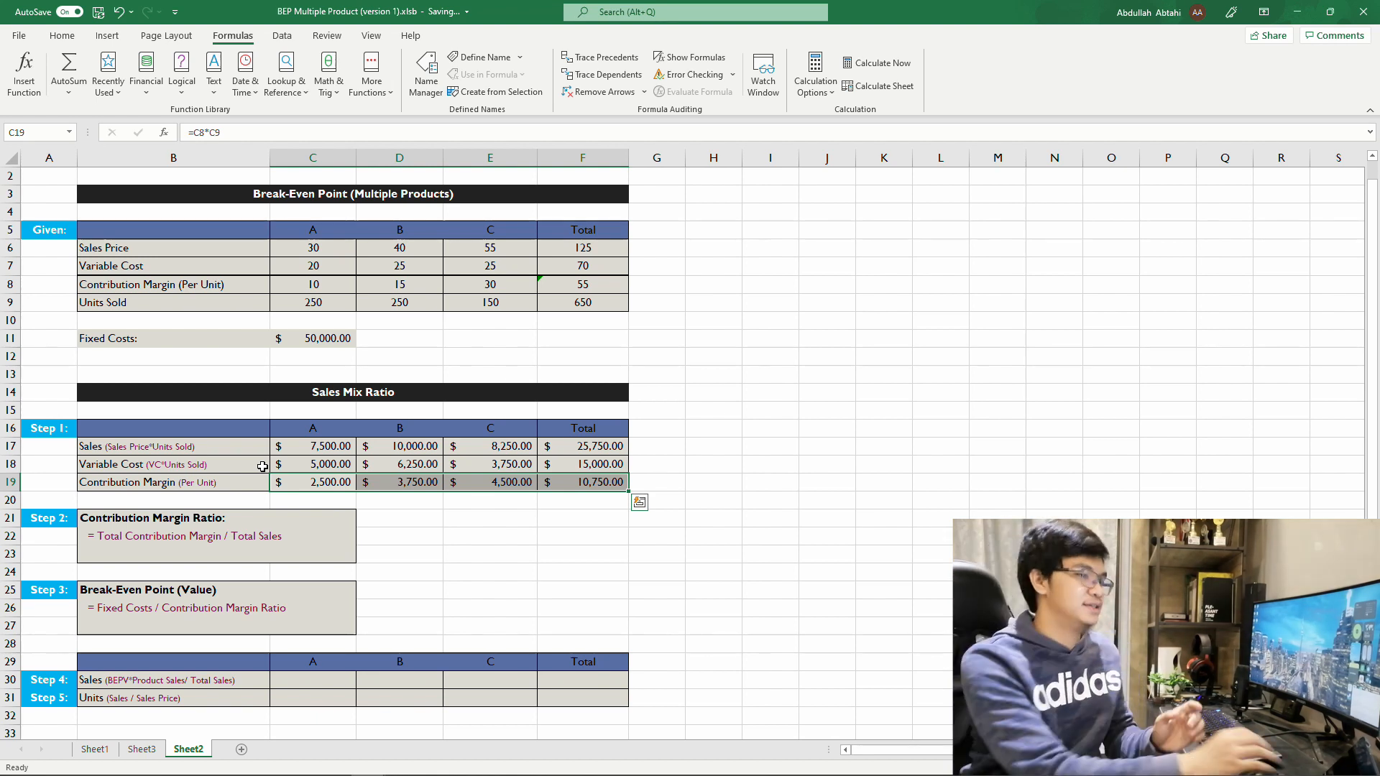
left_click(312, 517)
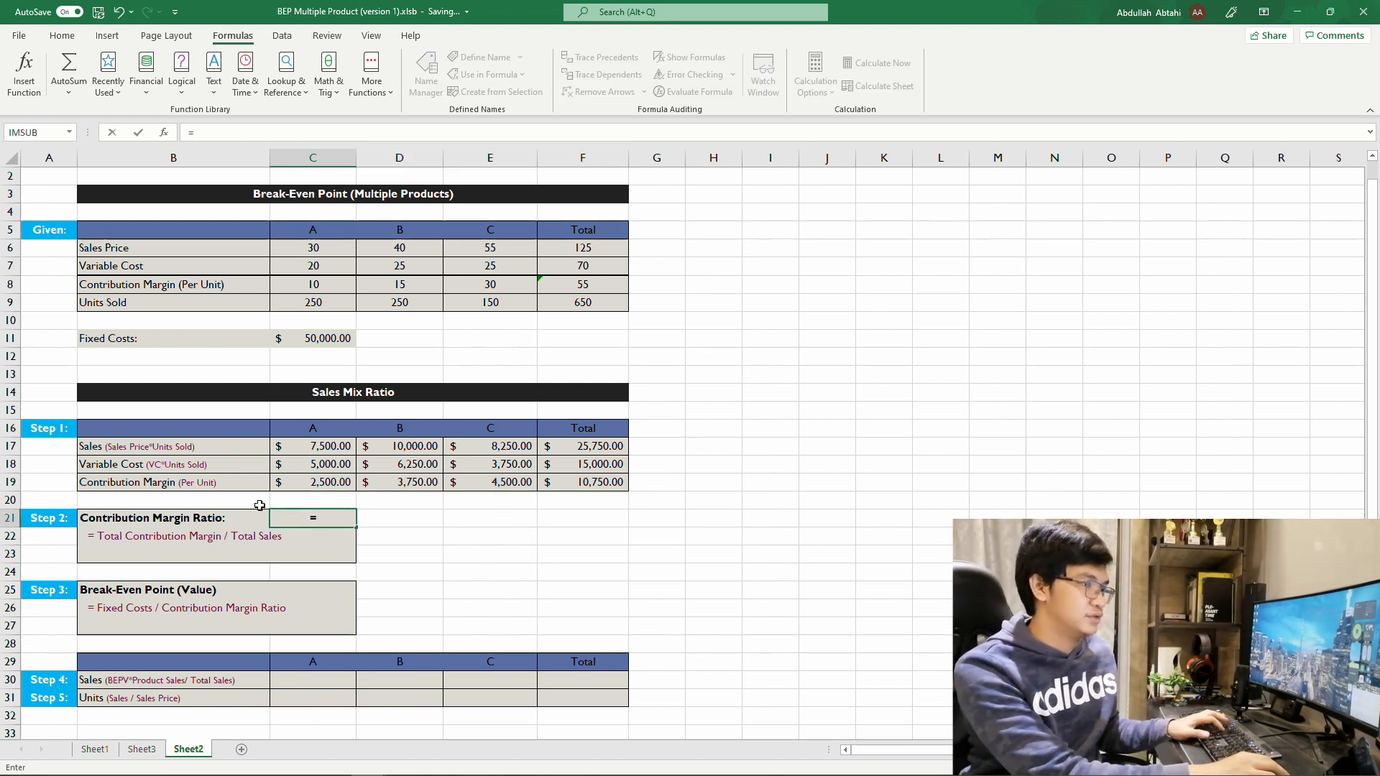
- Enter =F19/F17 in C21 for a 42% contribution margin ratio
left_click(583, 482)
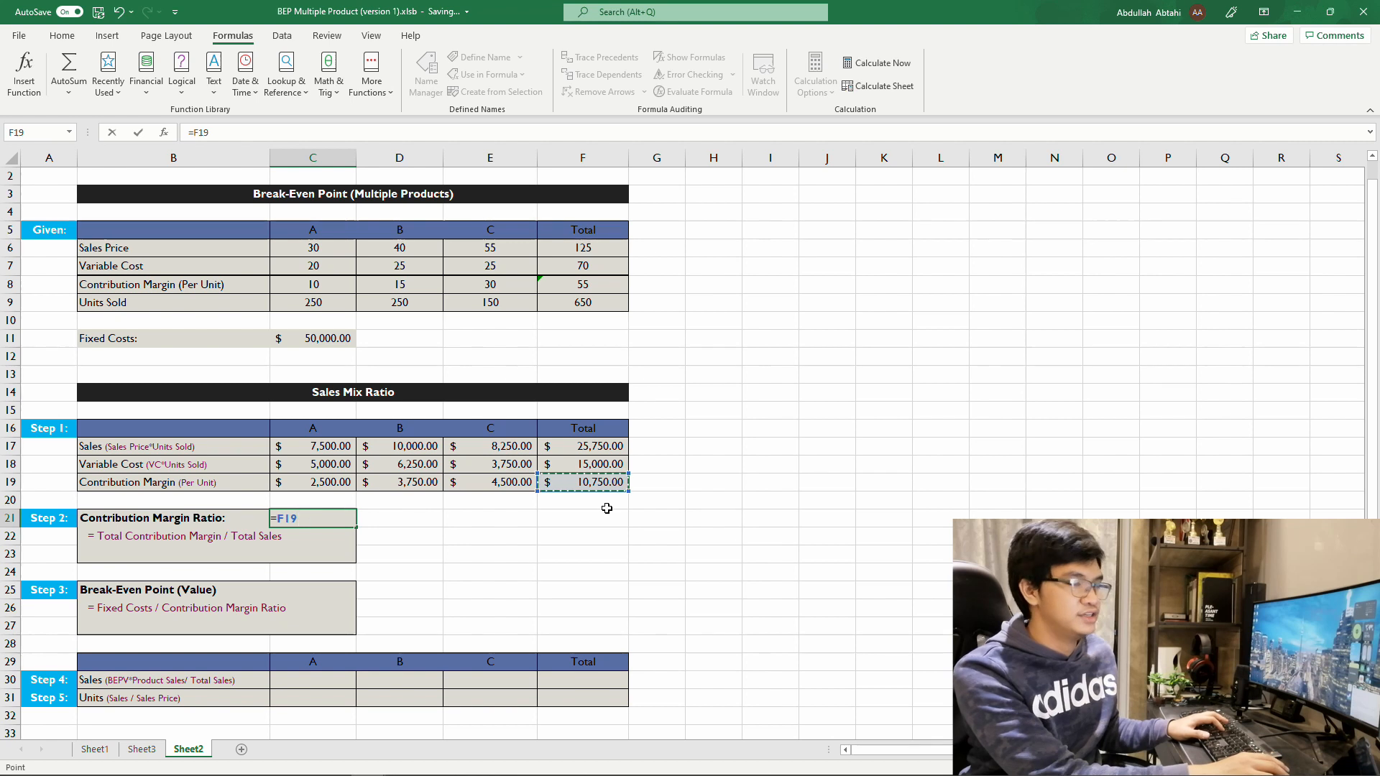
left_click(583, 446)
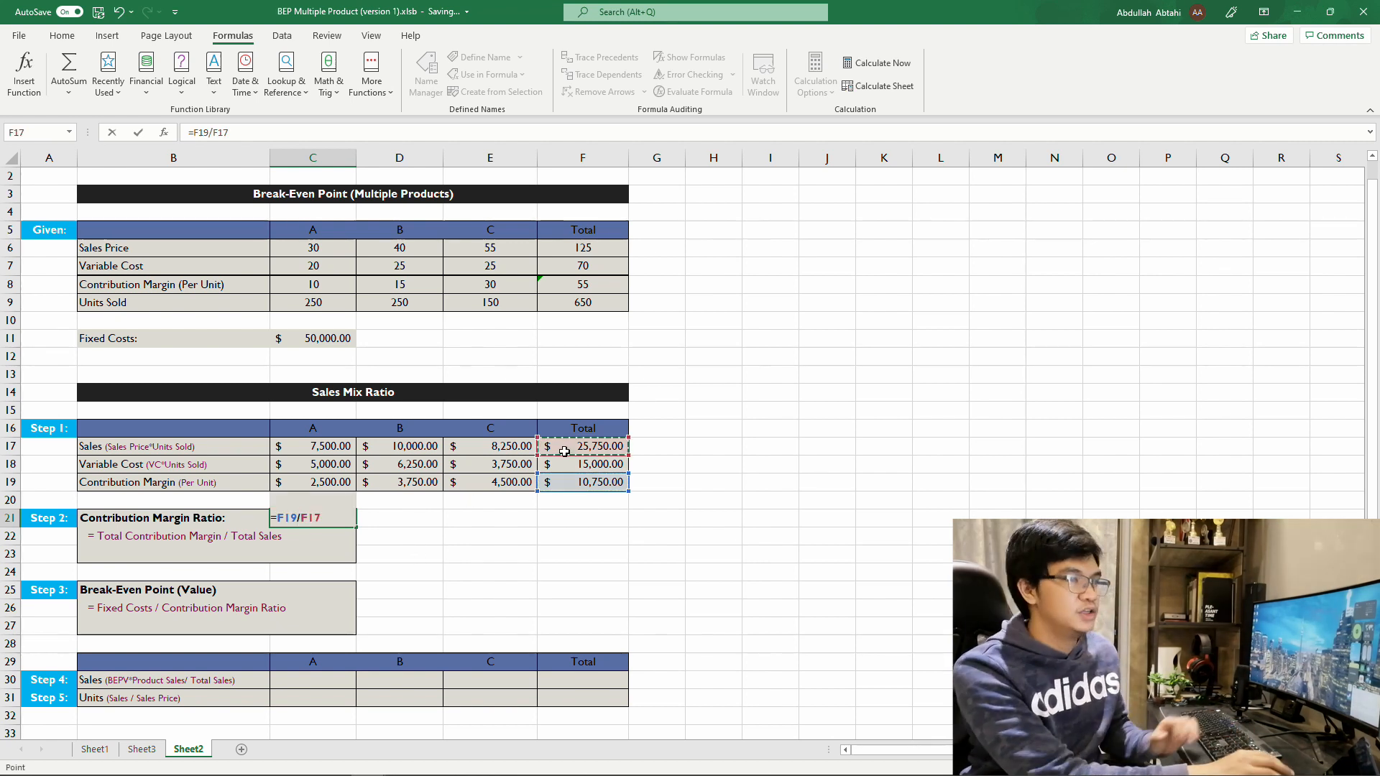
key("Enter")
type("=")
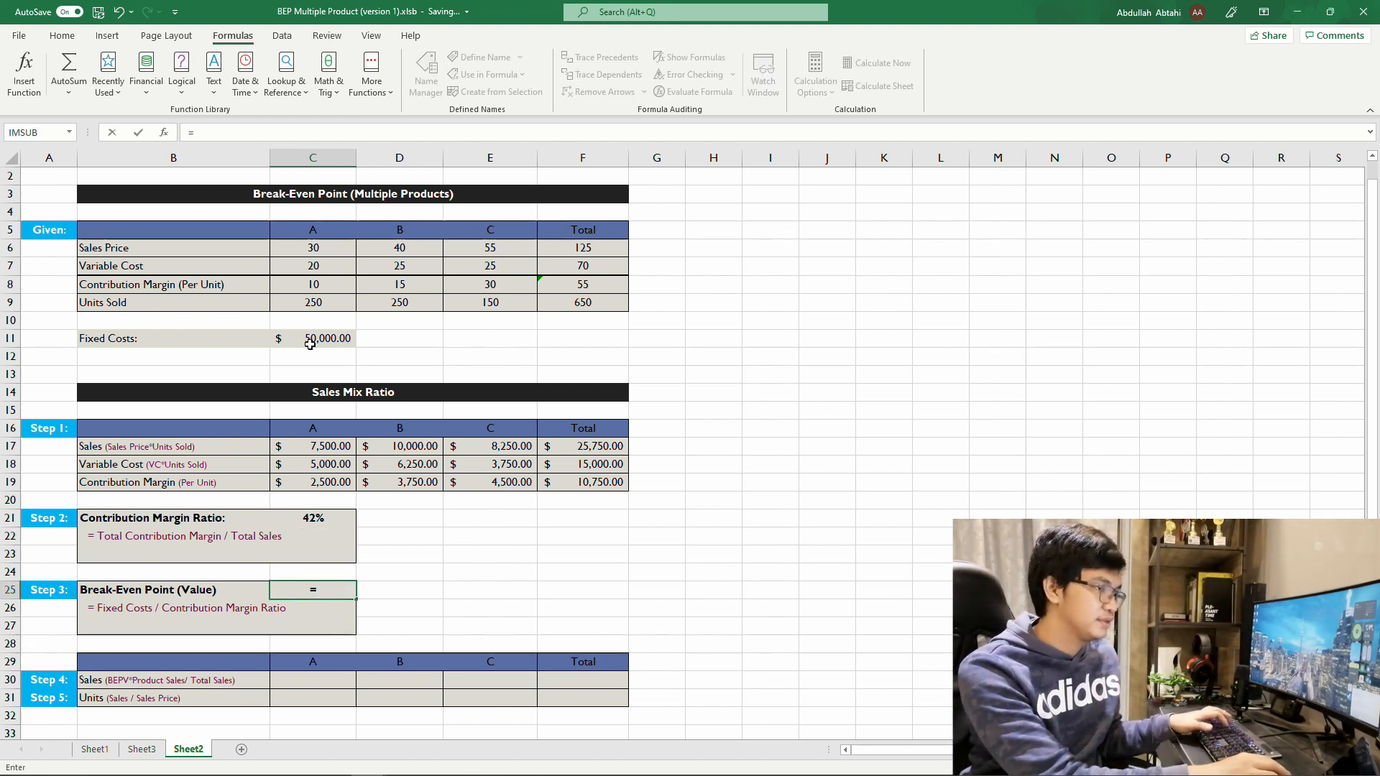
- Enter =C11/C21 for a break-even point value of $119,767.44
key("Enter")
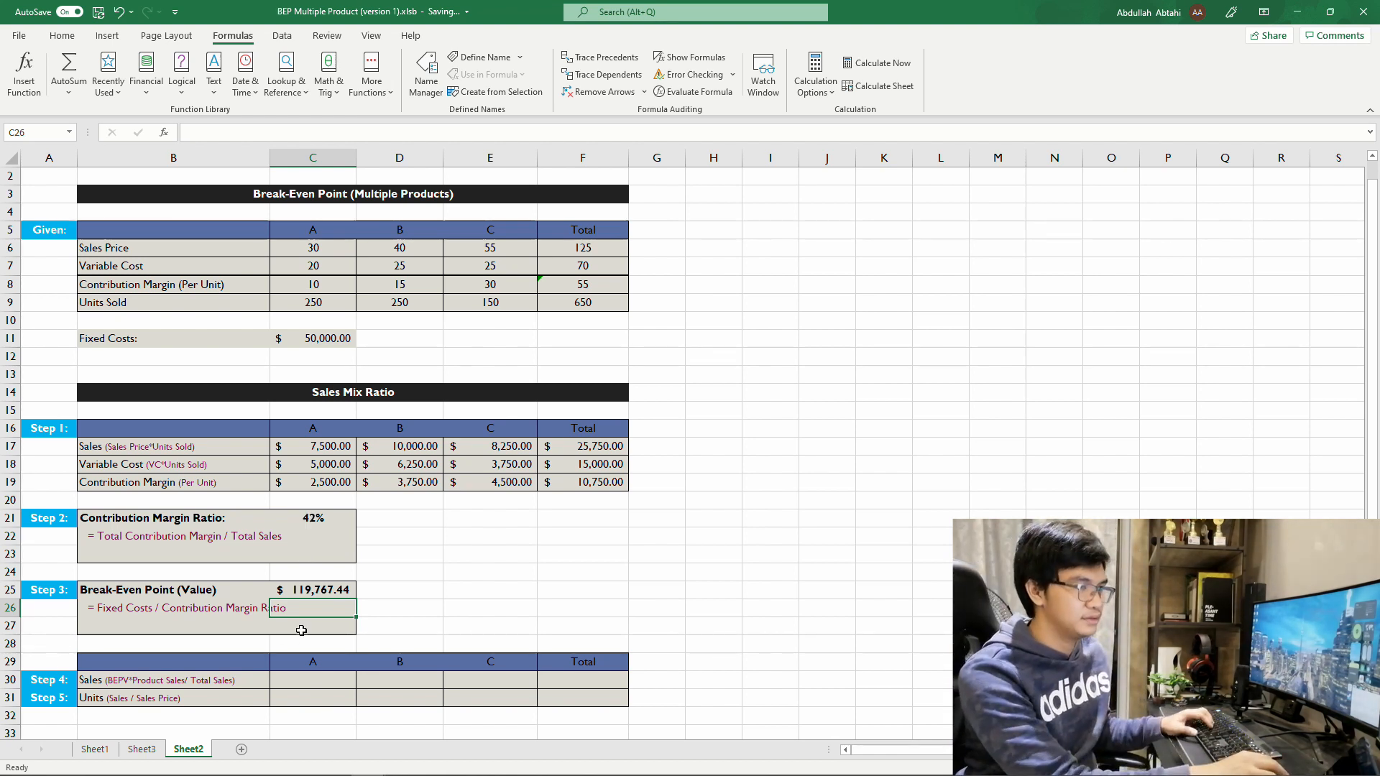
left_click(312, 681)
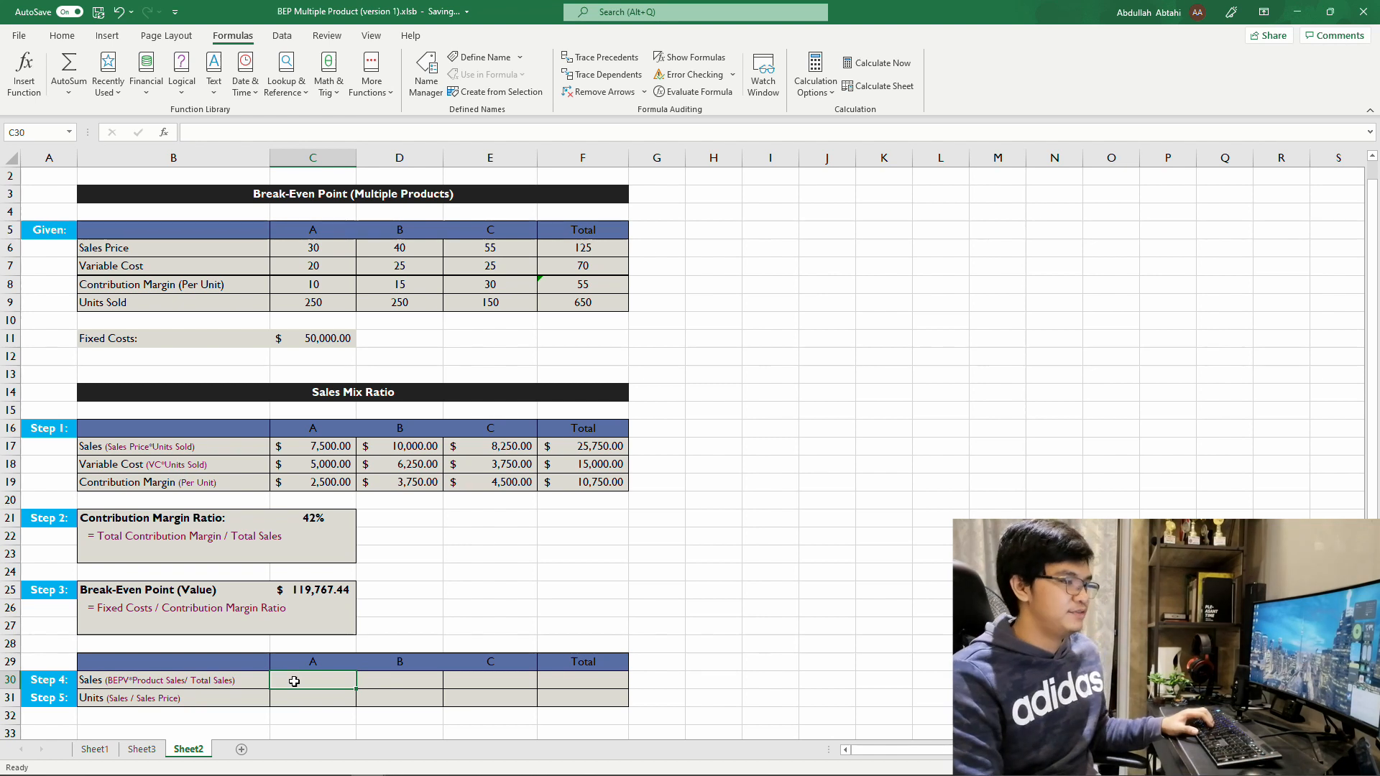
- Enter product A's break-even sales as =C25*C17/F17, giving $34,883.72
type("=")
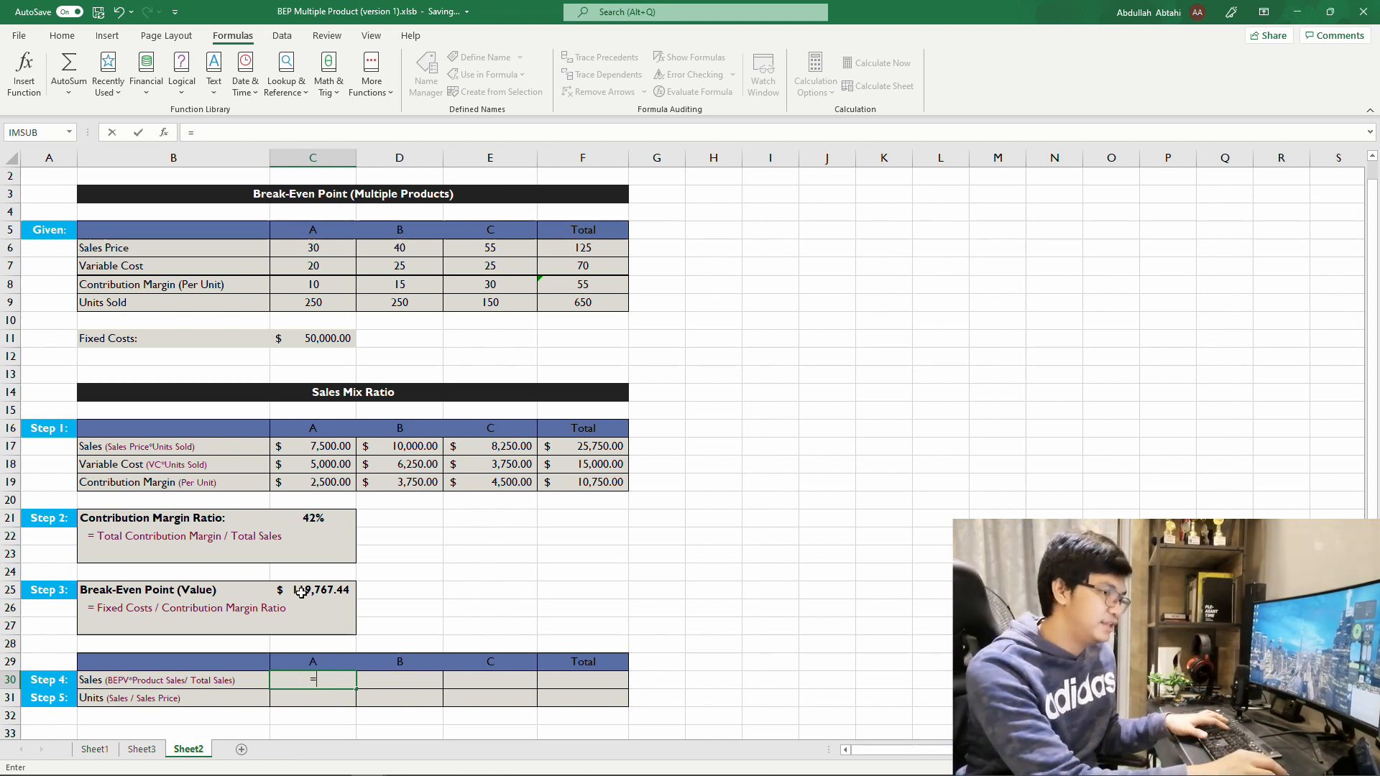
left_click(312, 590)
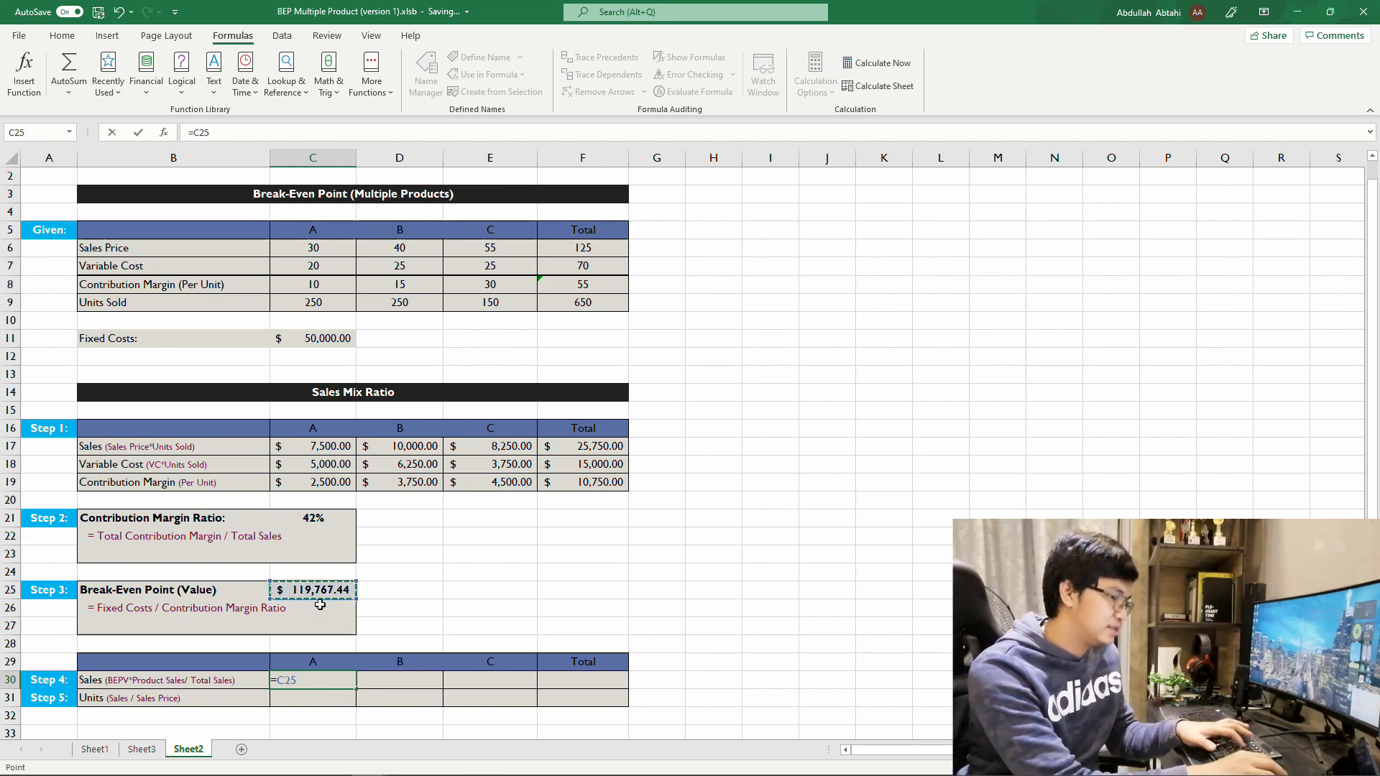
left_click(312, 447)
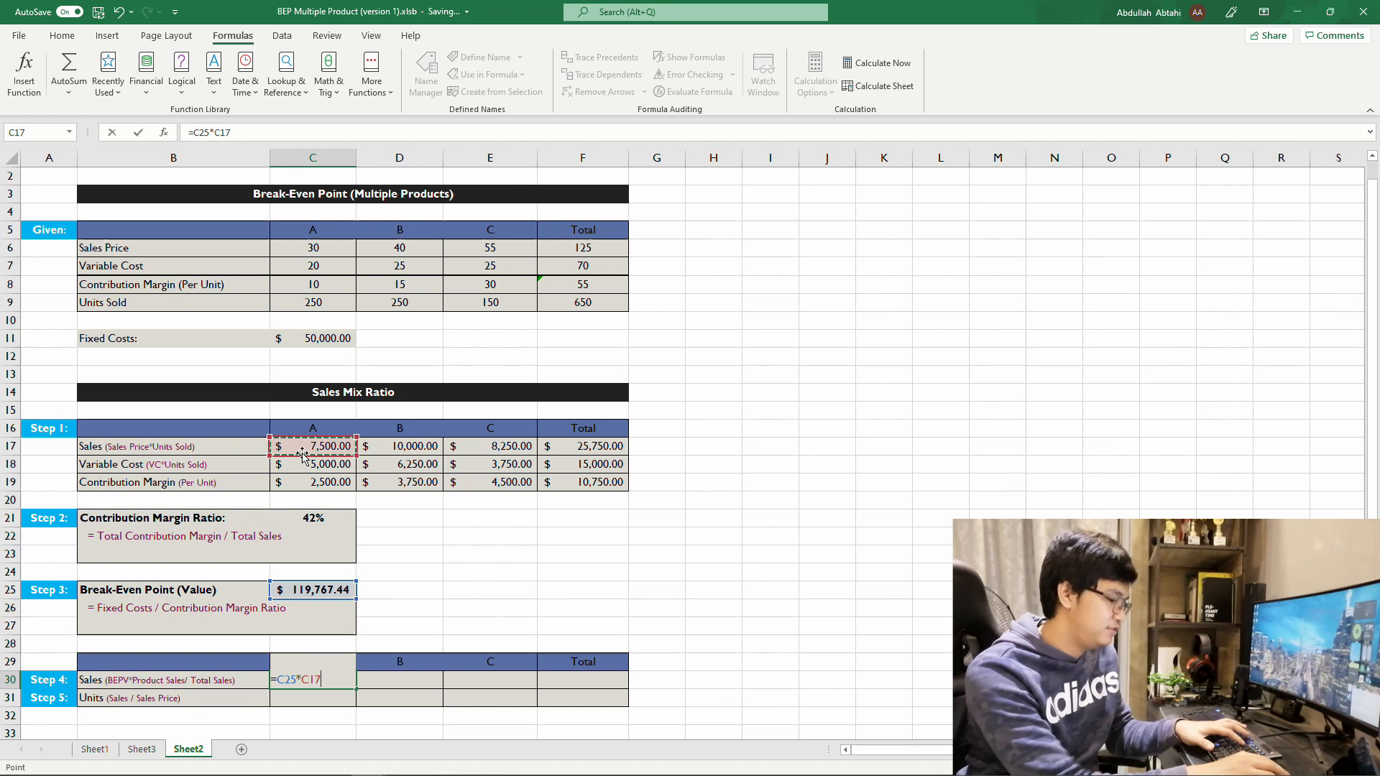
left_click(583, 445)
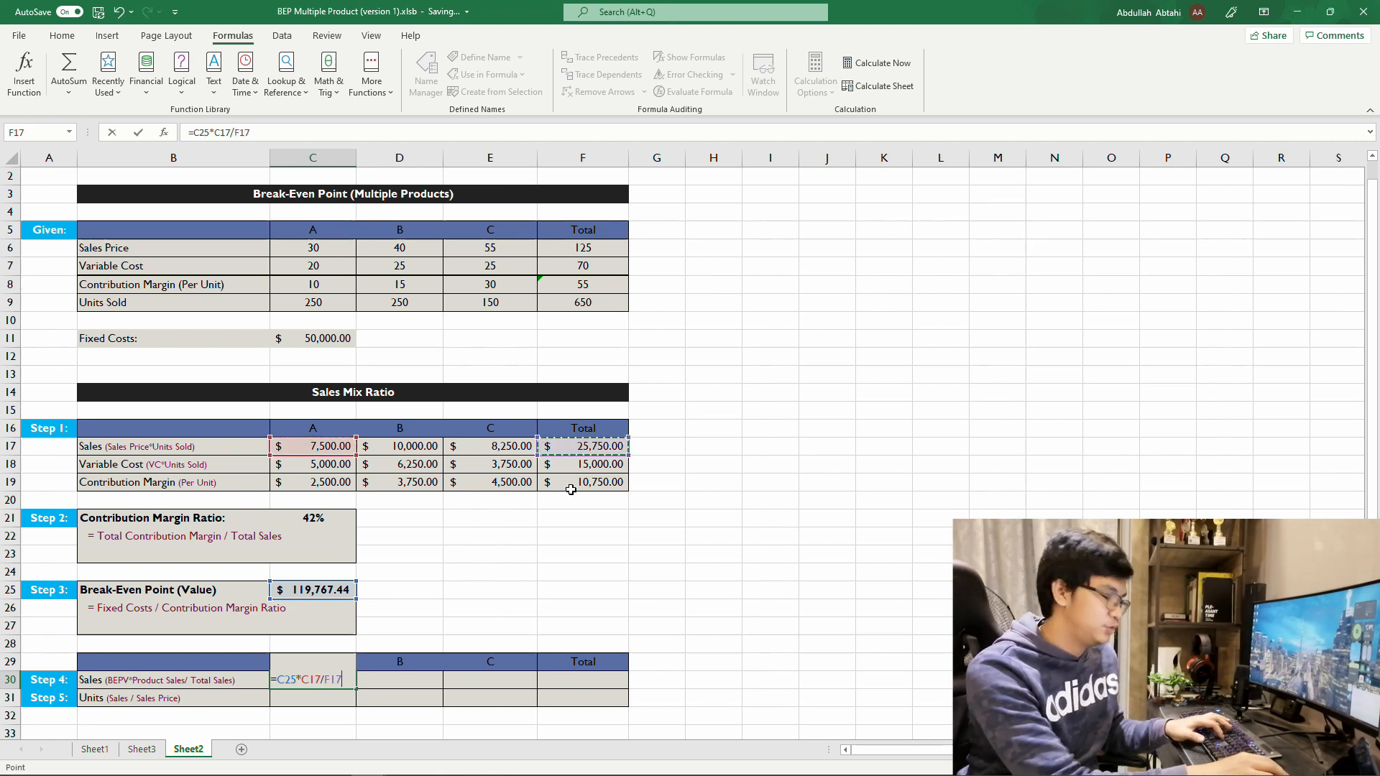
key("Enter")
type("=")
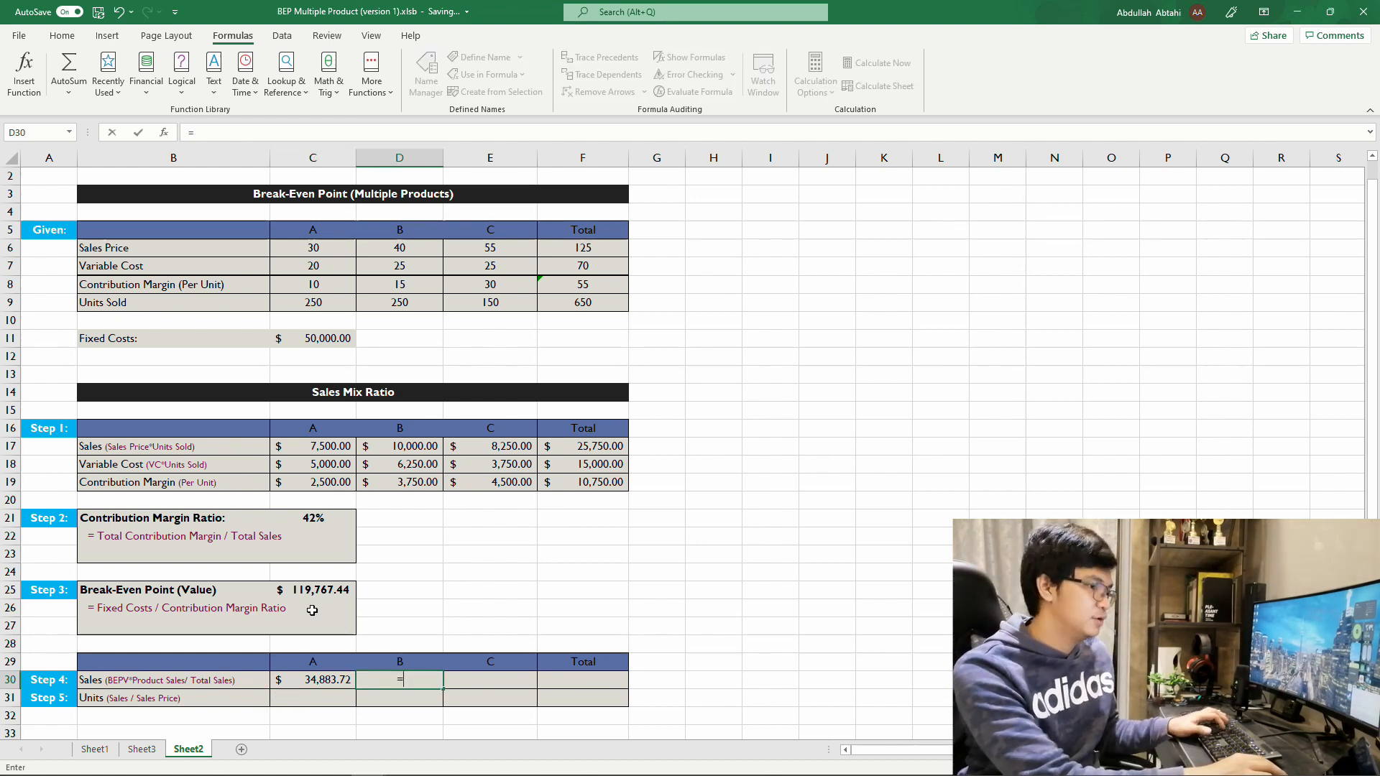
- Fill break-even sales for B ($46,511.63) and C ($38,372.09), and total them
left_click(314, 590)
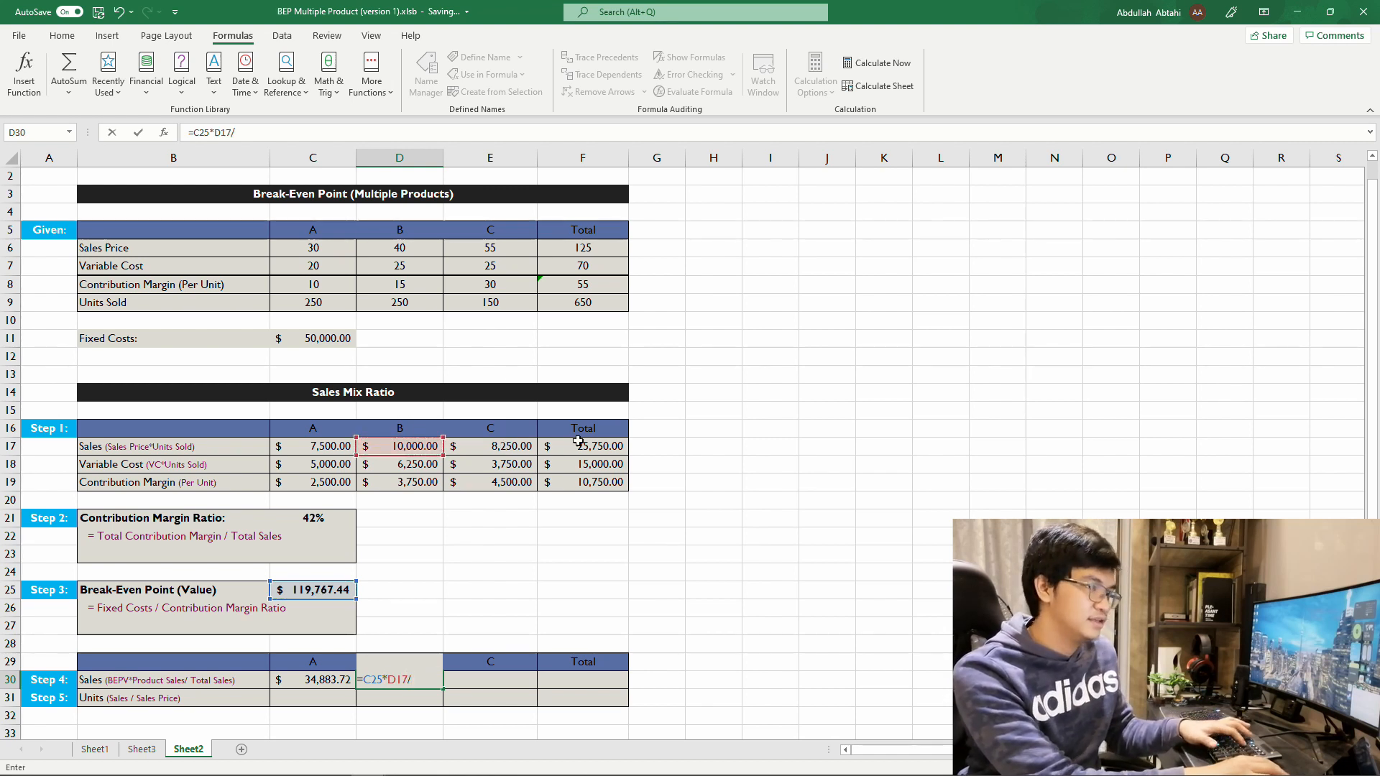
key("Enter")
type("=")
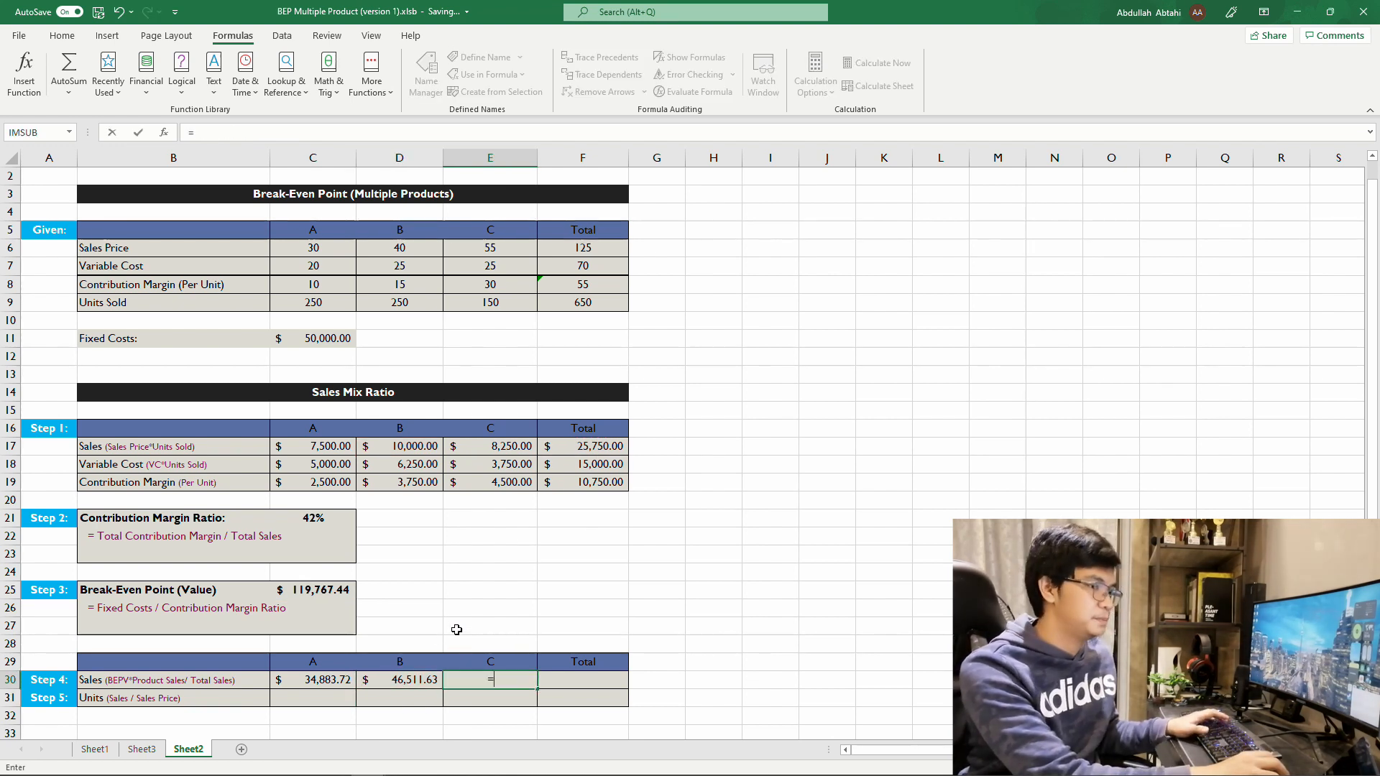
left_click(313, 589)
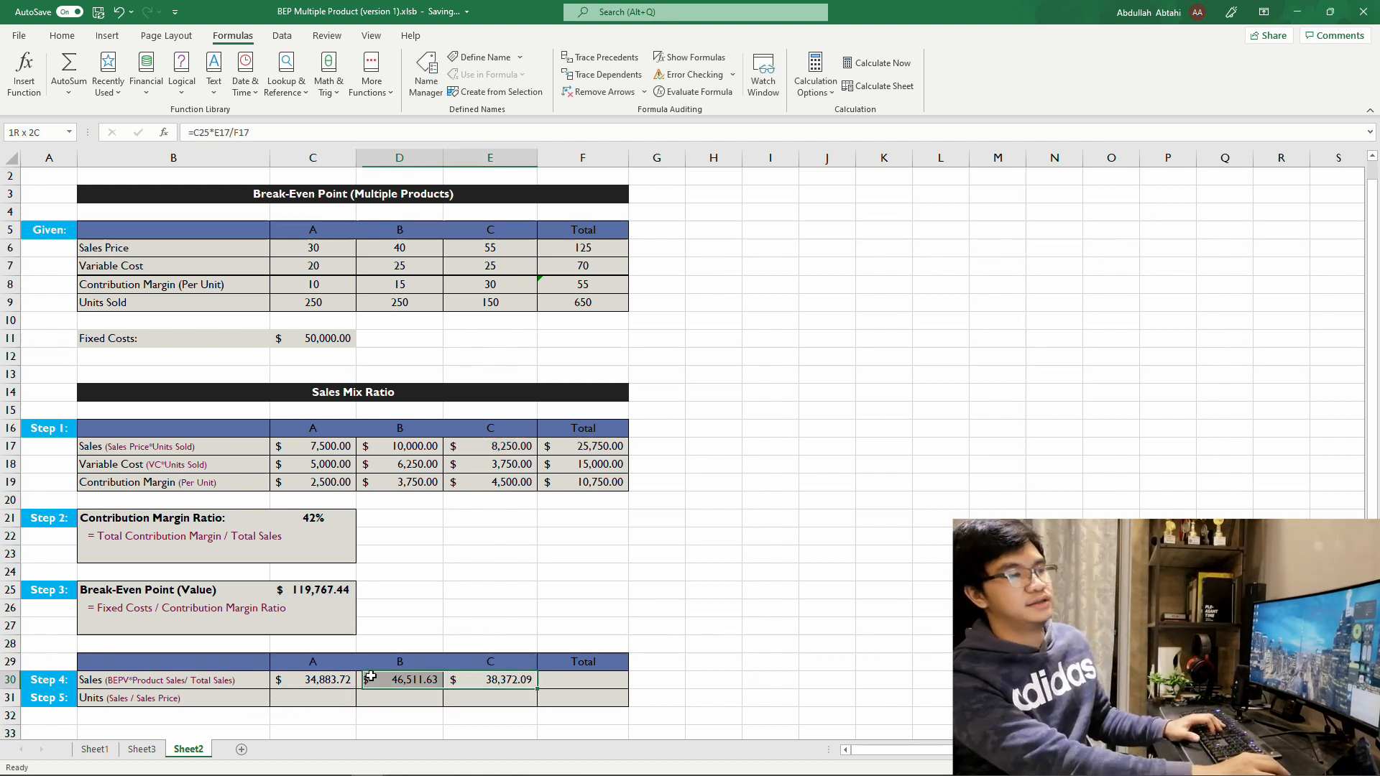
left_click(303, 704)
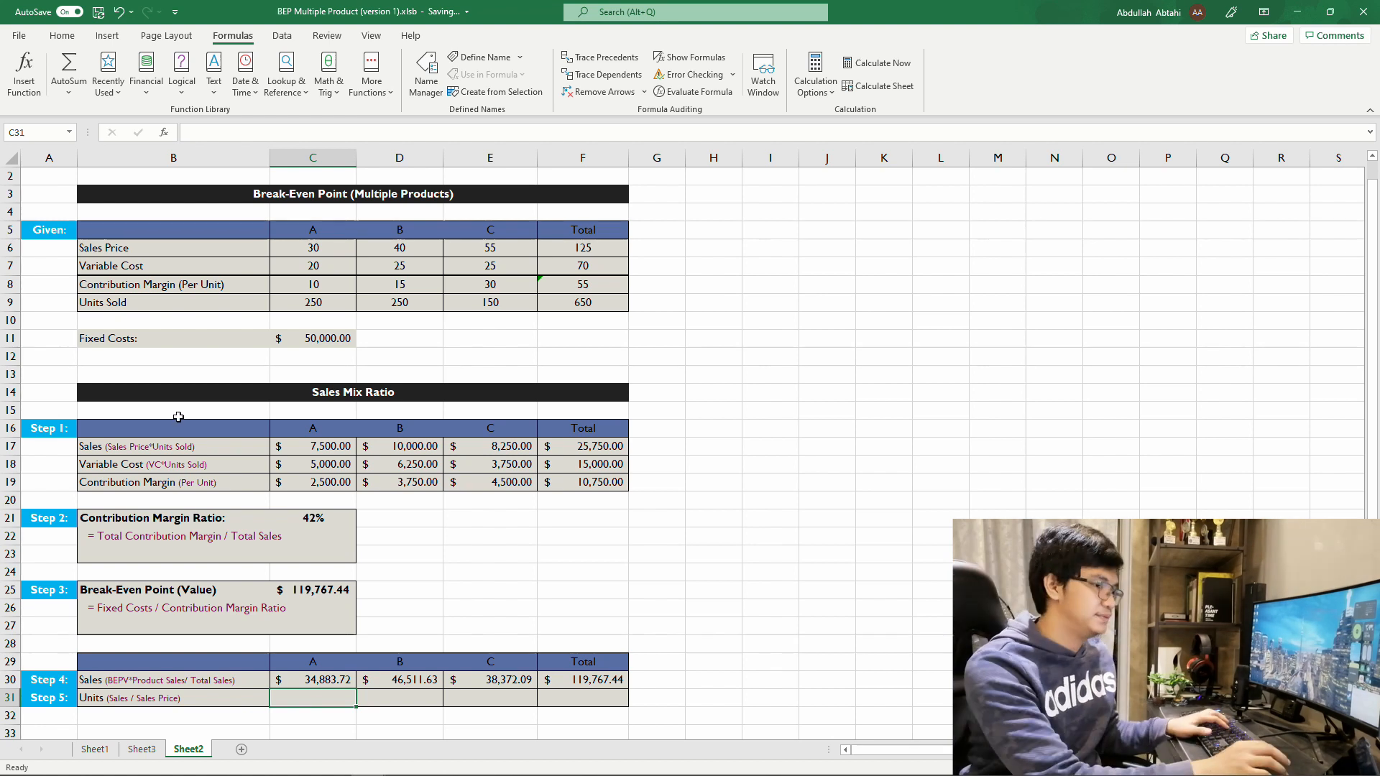
- Enter unit formulas =C30/C6 and =D30/D6 (1162.79 each), and begin =E30/E6
type("=C30")
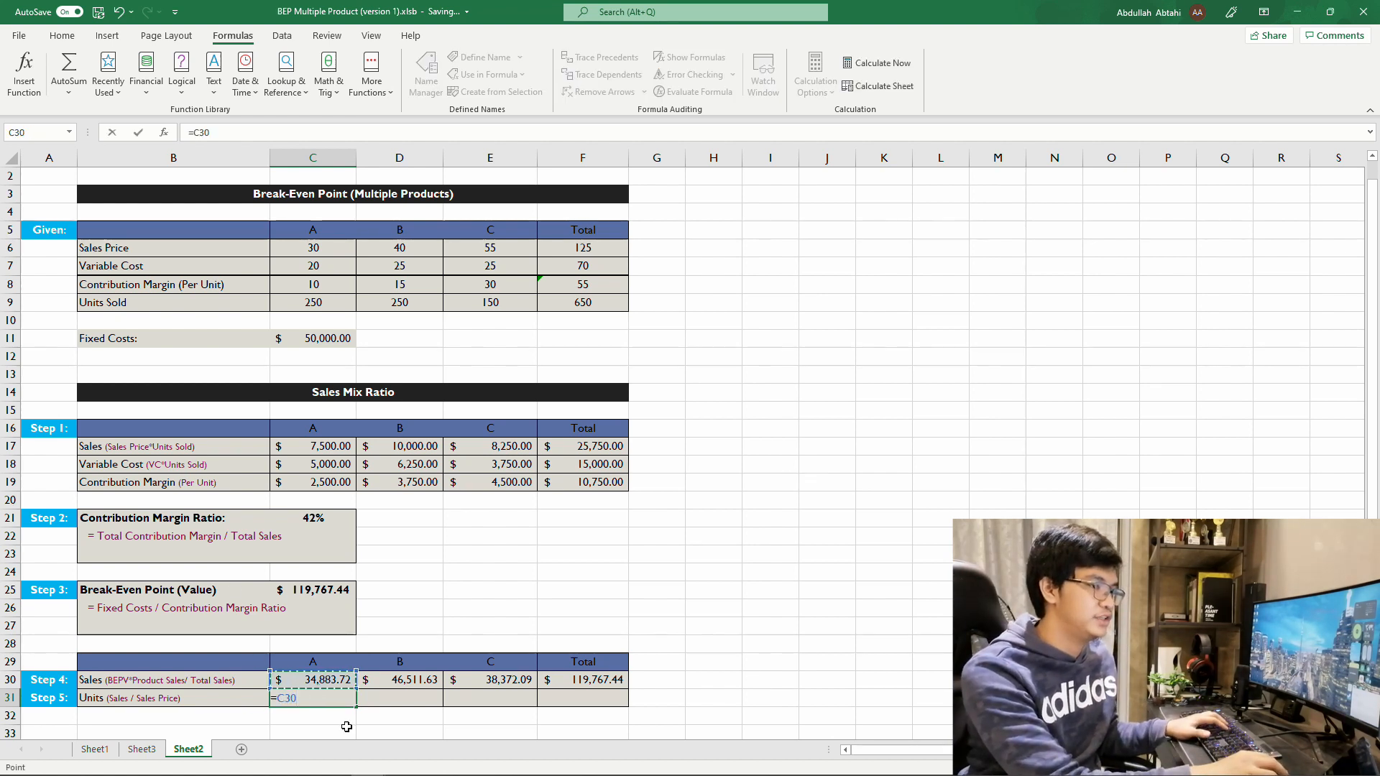
type("/")
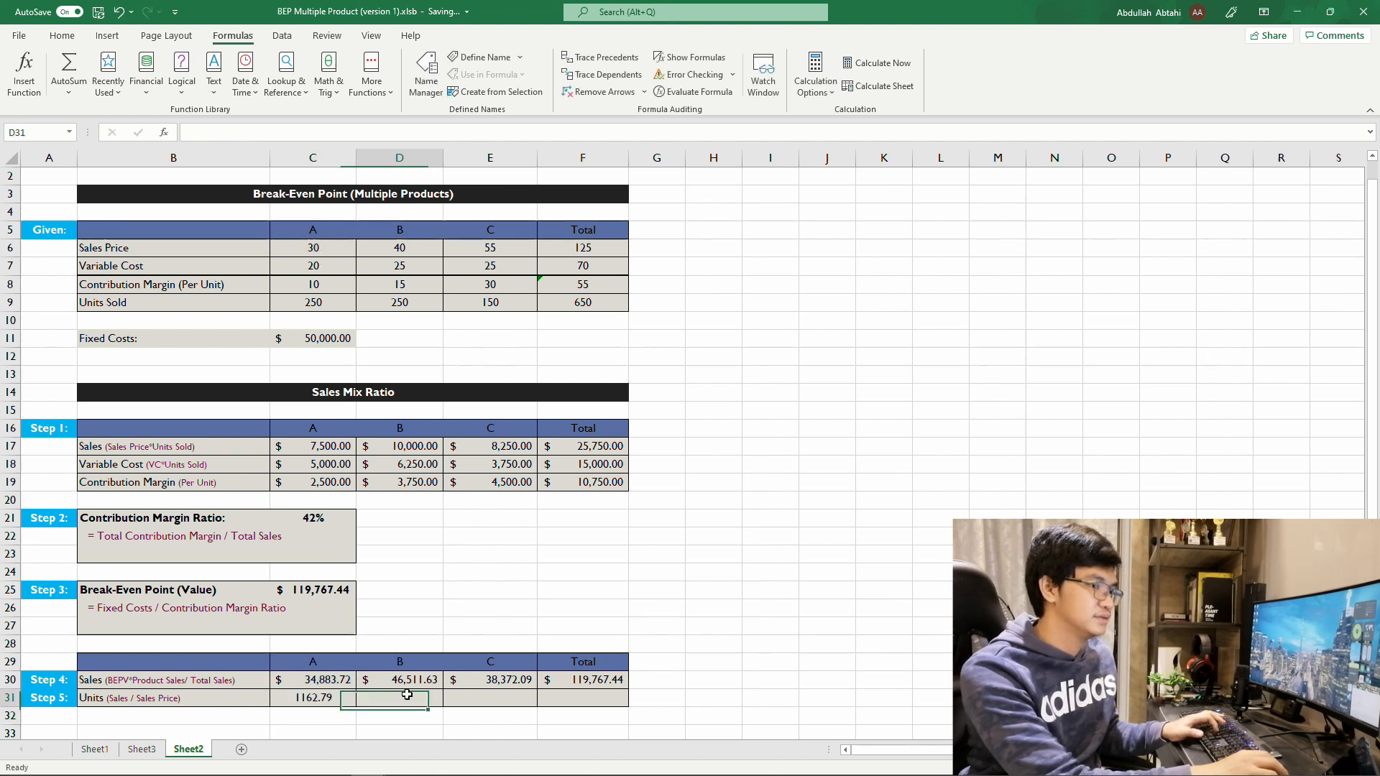
type("=D30")
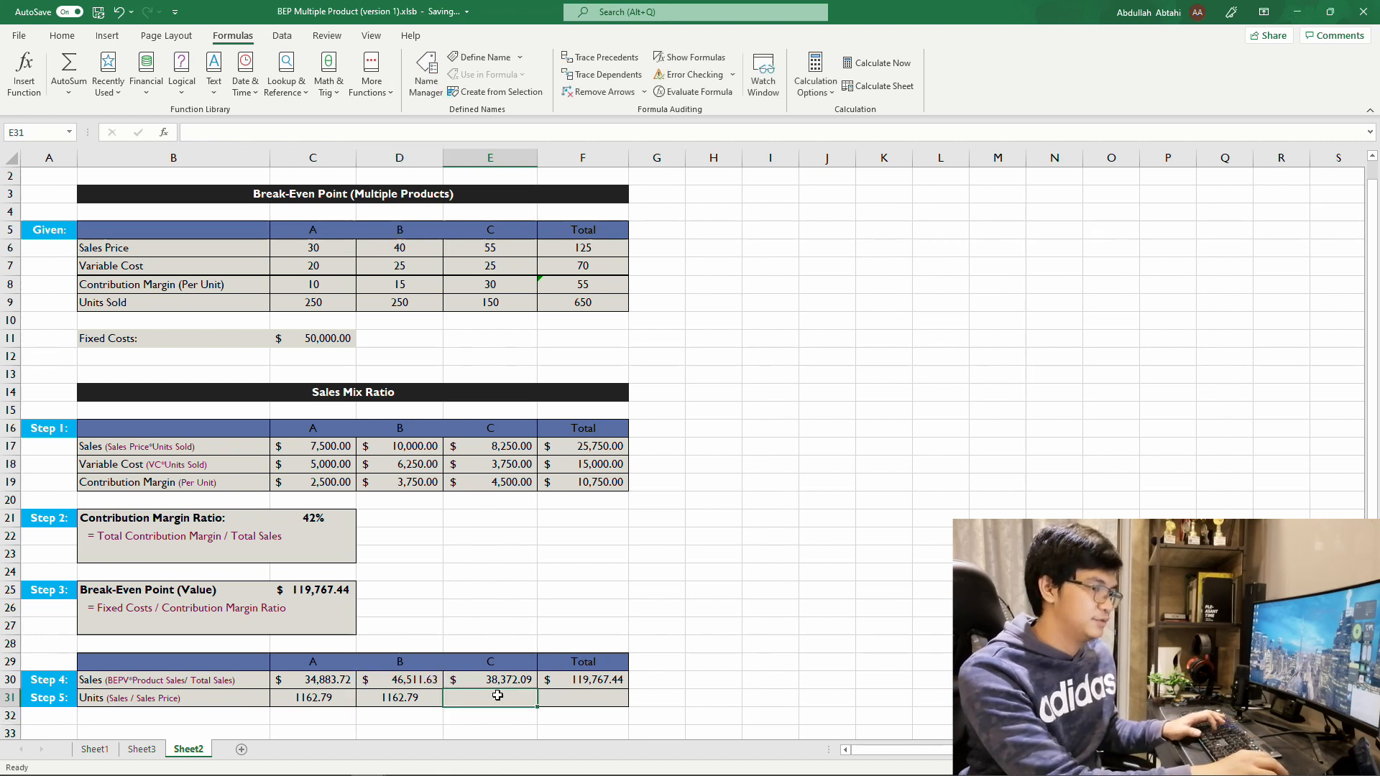
type("=E30")
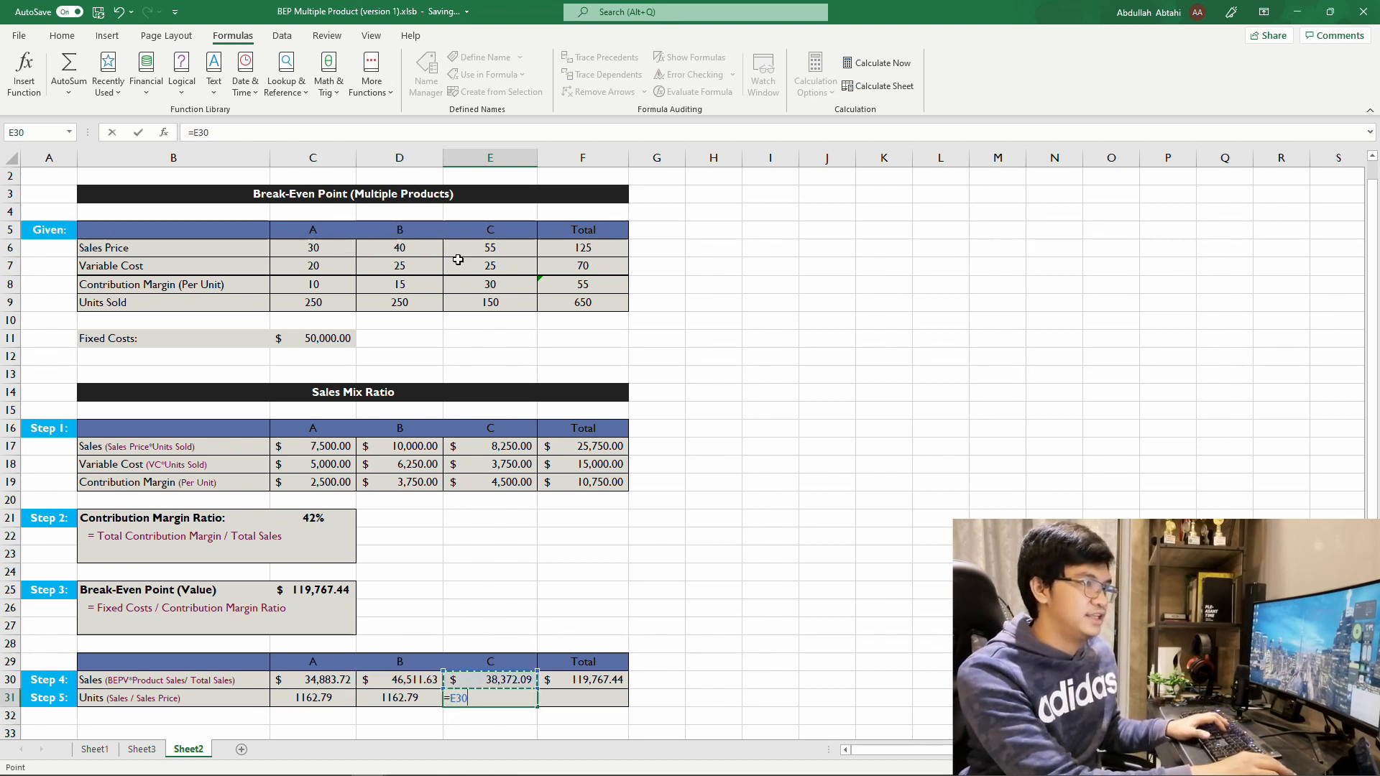
left_click(490, 248)
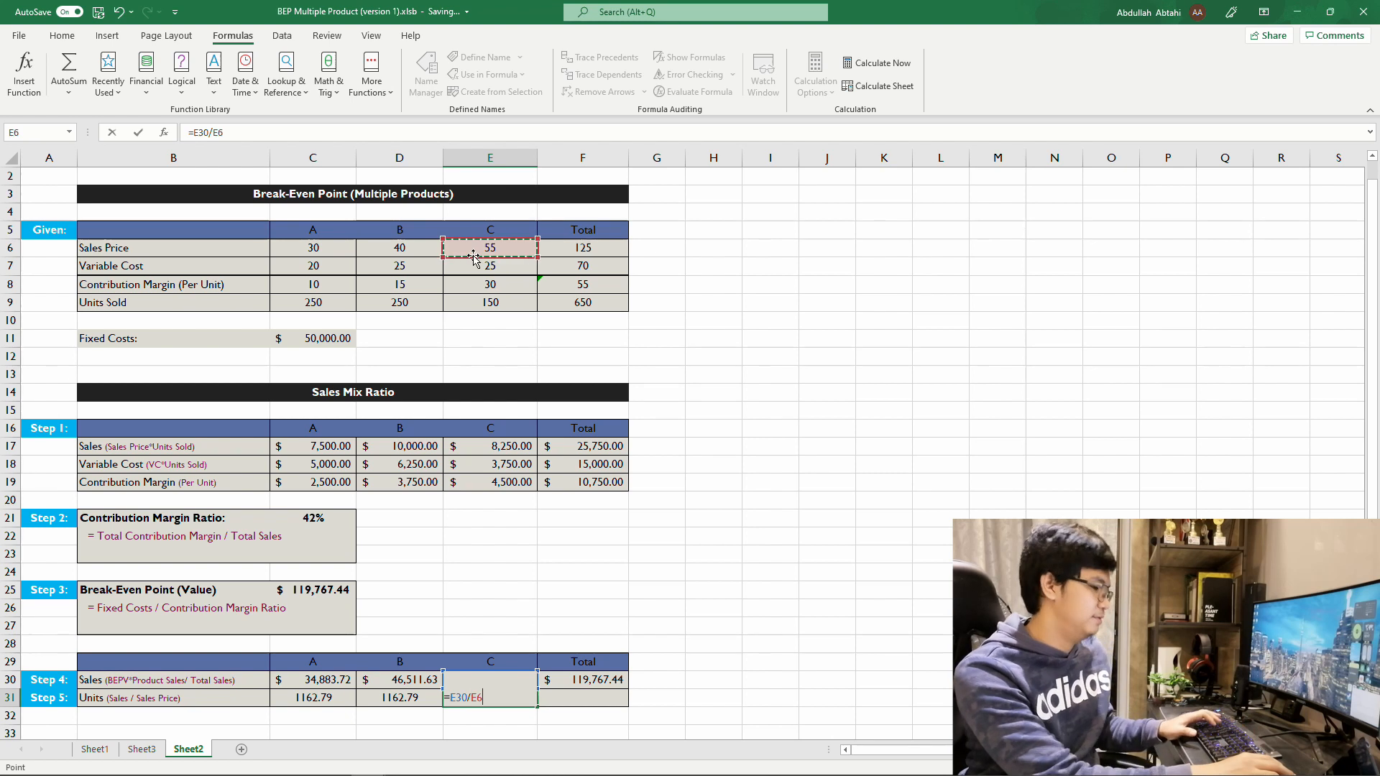